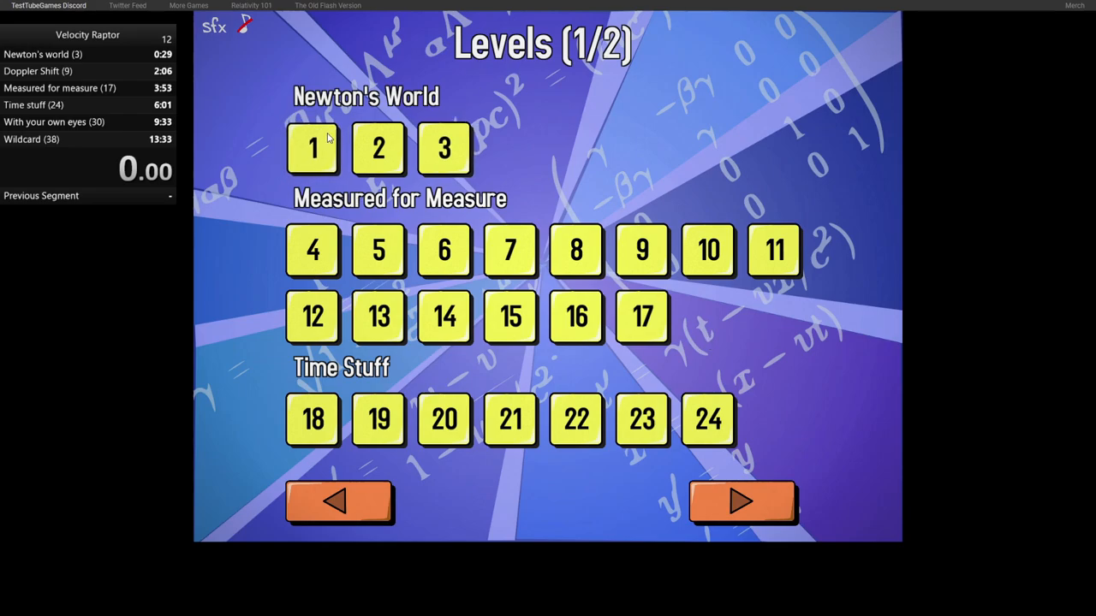
# - Start Newton's World level 1 and run the raptor through levels 1–3 to Level 4
pyautogui.click(311, 148)
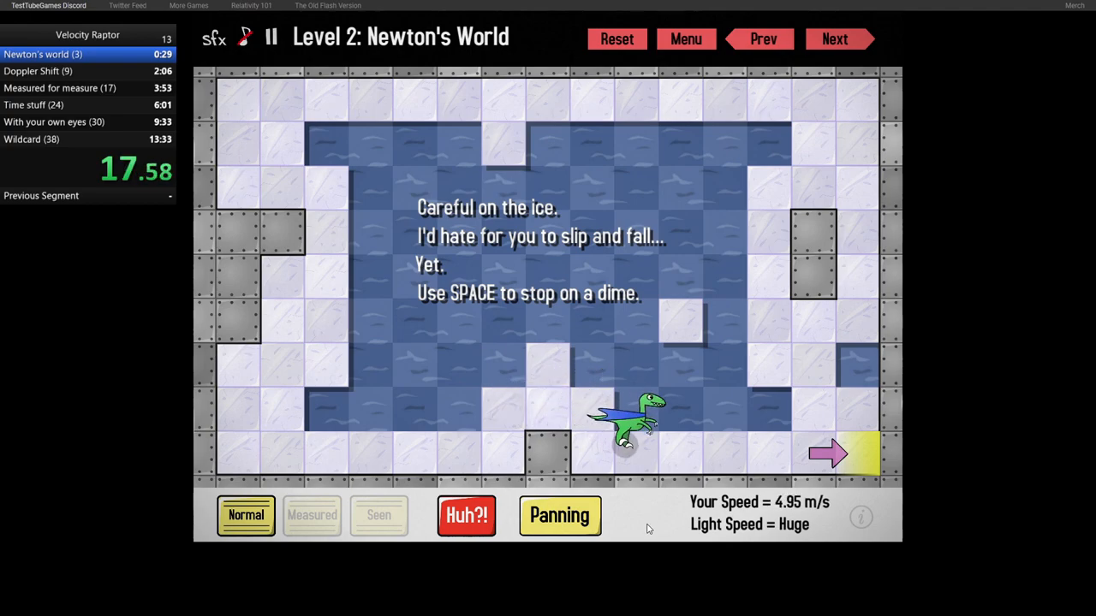
pyautogui.click(834, 39)
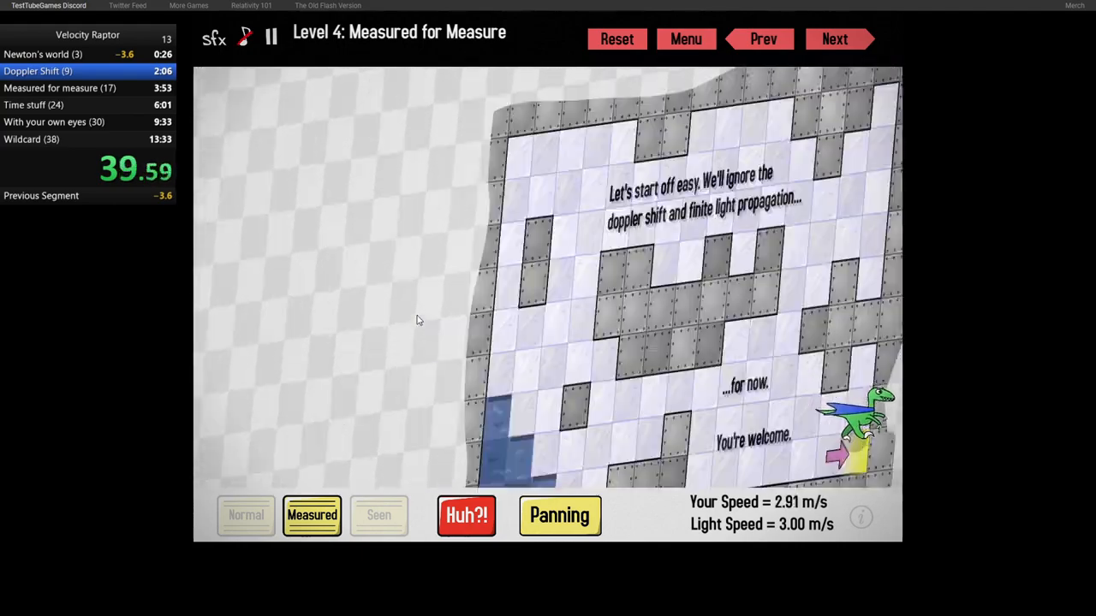
# - Run the raptor to the exit arrows of levels 4, 5, 6 and 7 until Level 8 loads
pyautogui.click(834, 39)
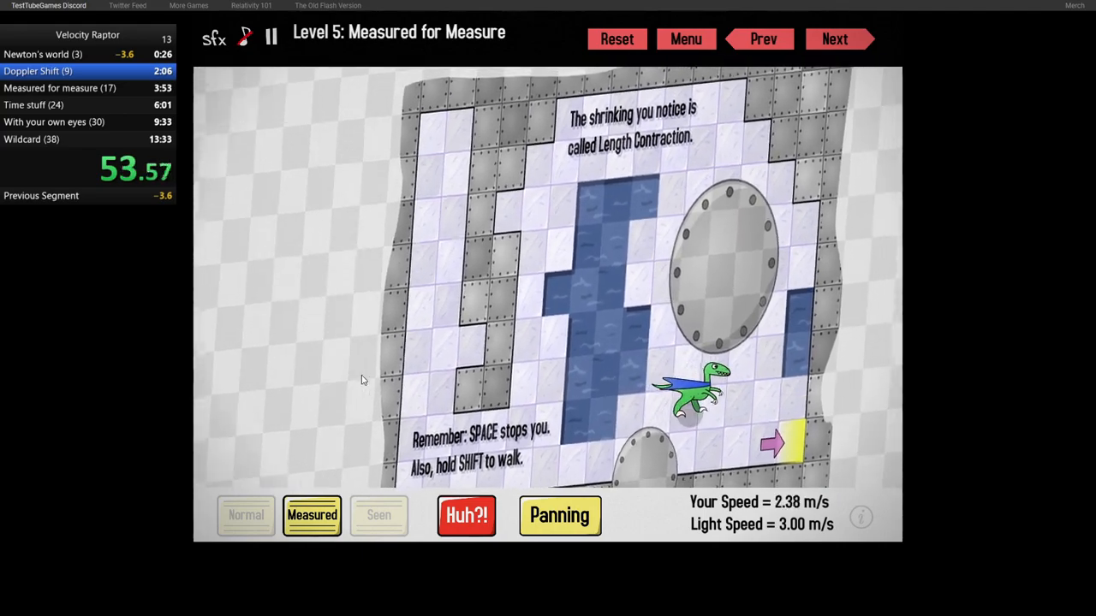
pyautogui.click(834, 39)
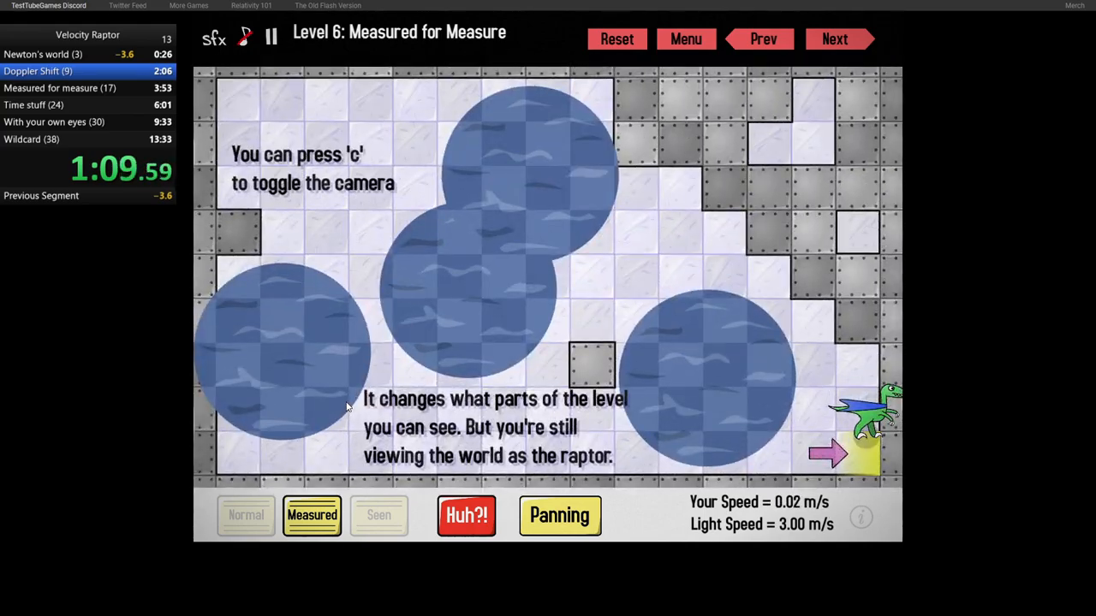
pyautogui.click(835, 39)
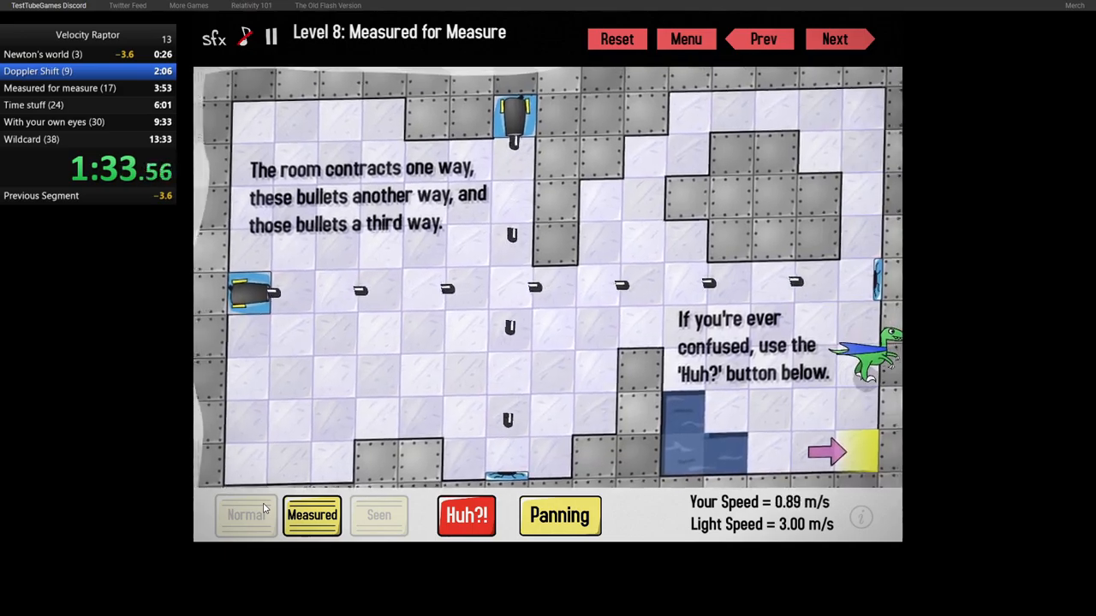
# - Reach the exits of levels 8, 9 and 10 using arrows and Space, ending the Doppler Shift split
pyautogui.click(835, 38)
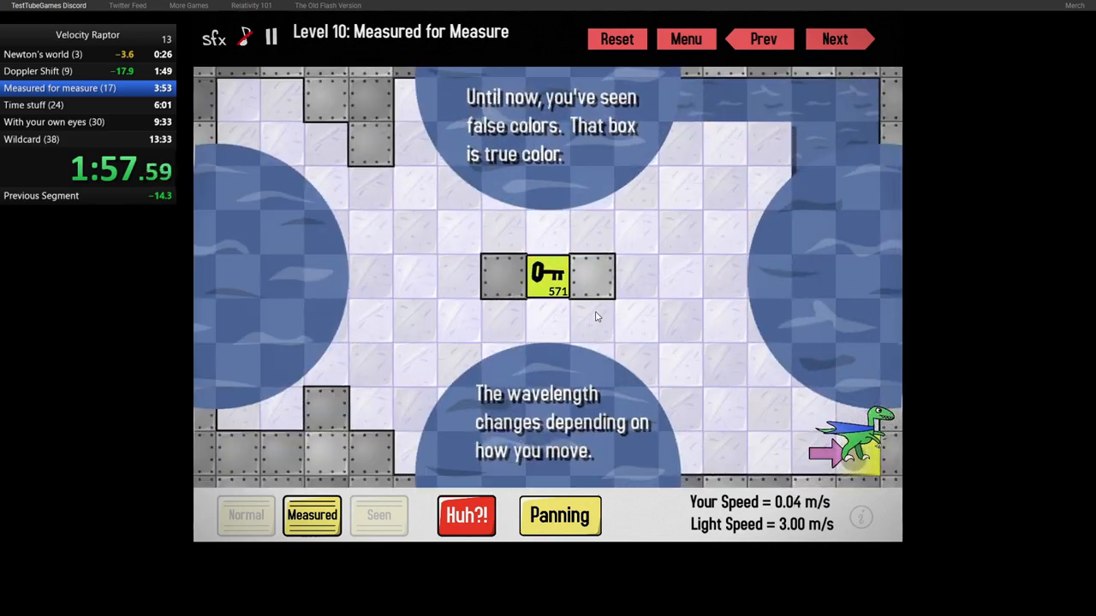
pyautogui.click(834, 39)
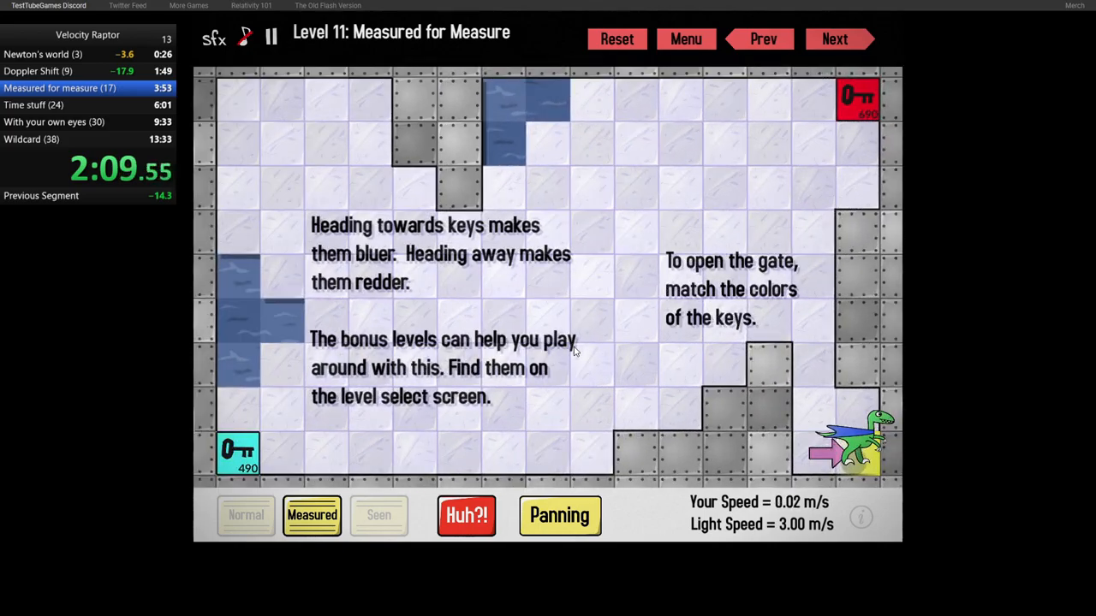
# - Match key colours and reach the exits of levels 11 through 15, arriving at Level 16
pyautogui.click(833, 38)
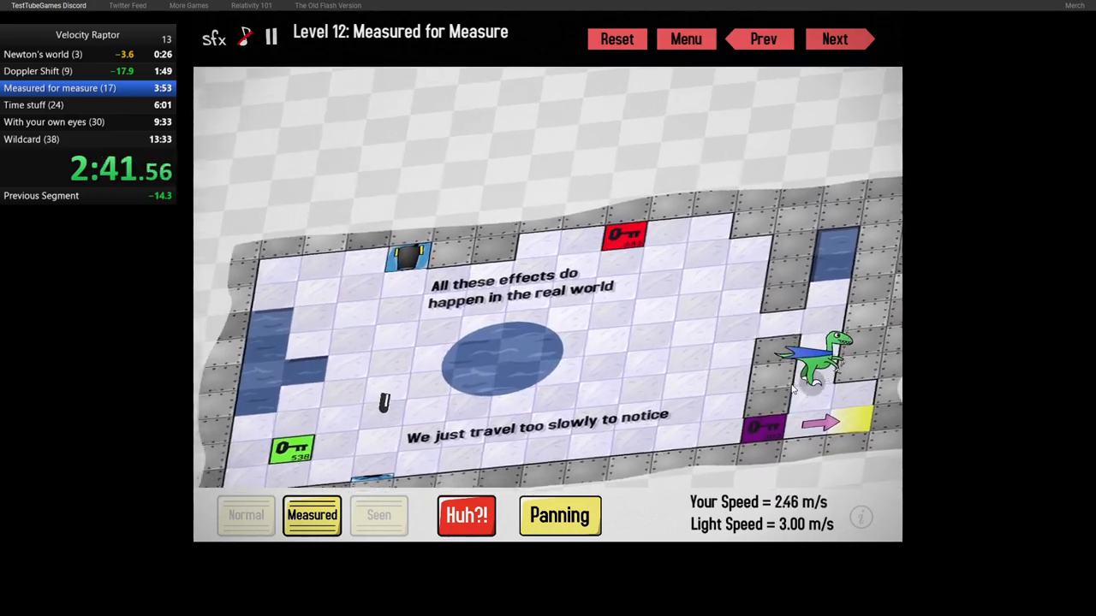
pyautogui.click(833, 38)
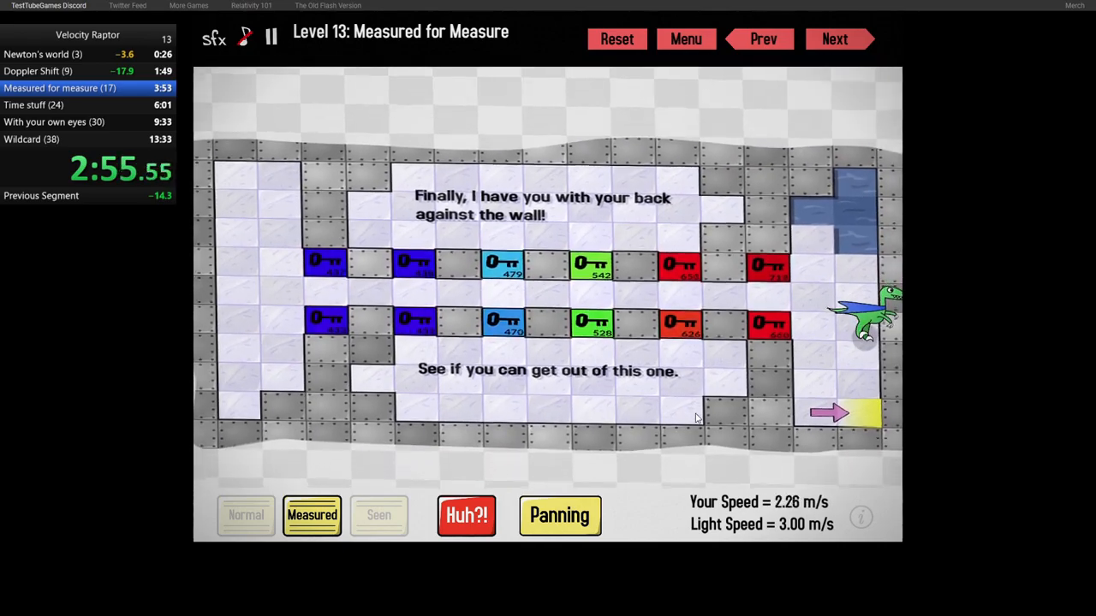
pyautogui.click(835, 39)
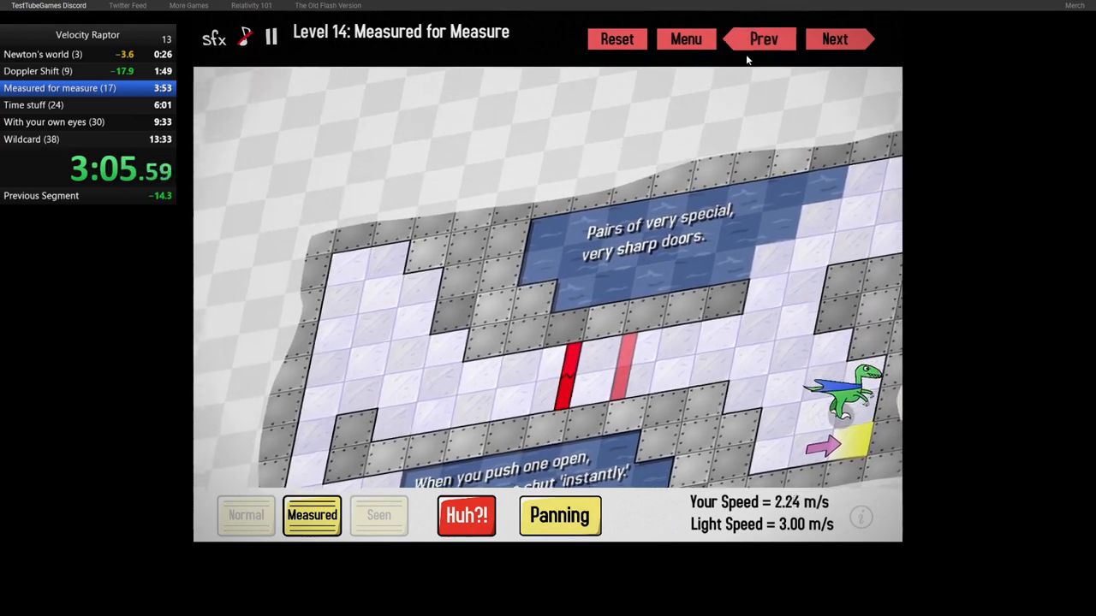
pyautogui.click(834, 38)
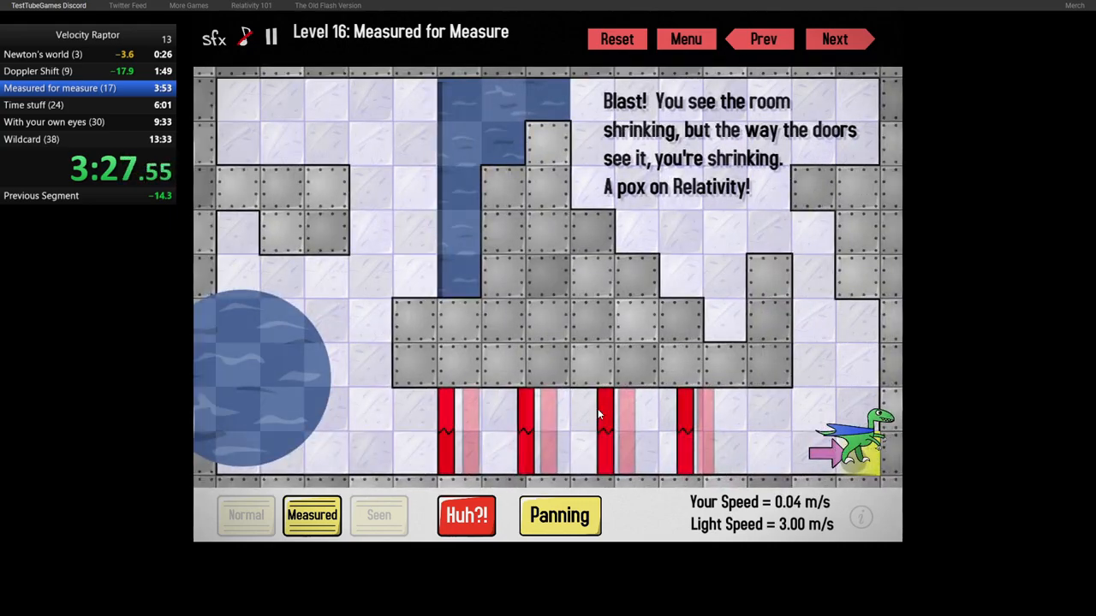
# - Clear levels 16 and 17 so Measured for Measure ends and Just in Time Level 18 loads
pyautogui.click(833, 39)
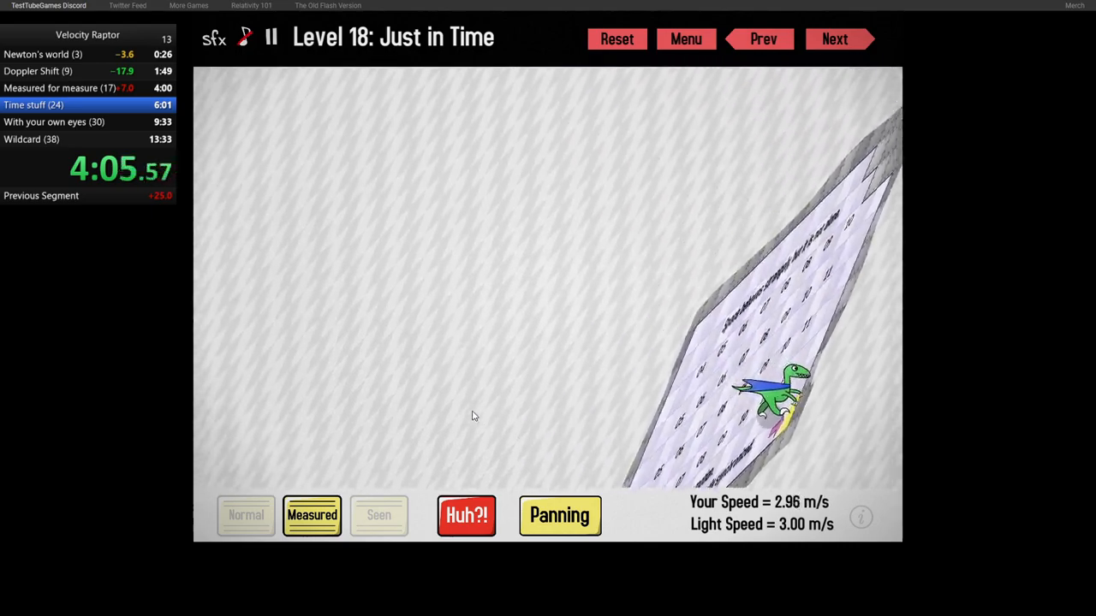
# - Run the raptor to the exit arrows of levels 18, 19 and 20, reaching Level 21
pyautogui.click(835, 38)
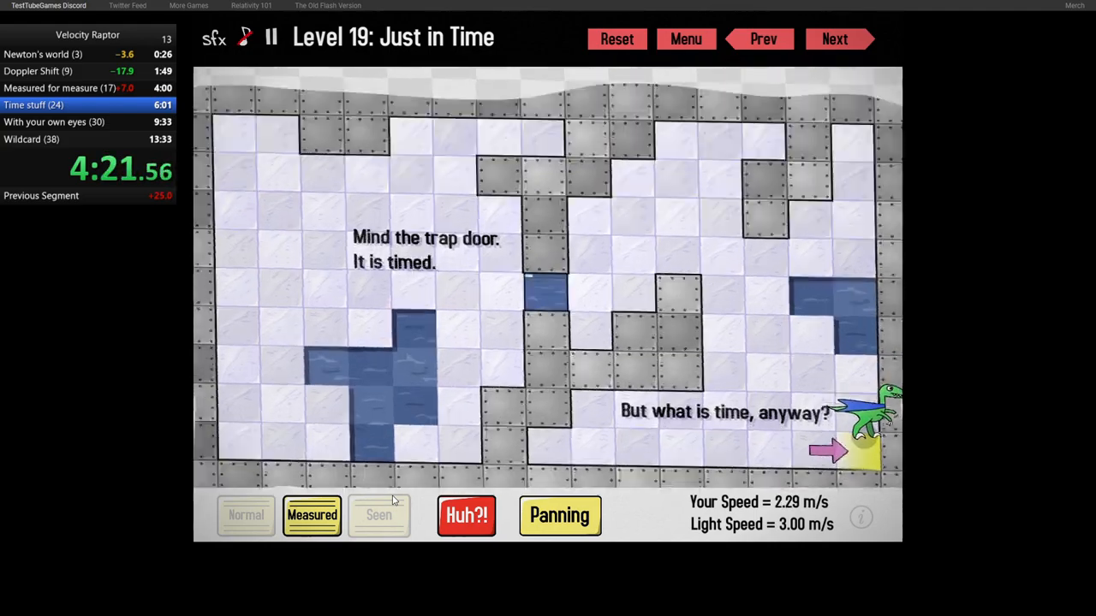
pyautogui.click(835, 39)
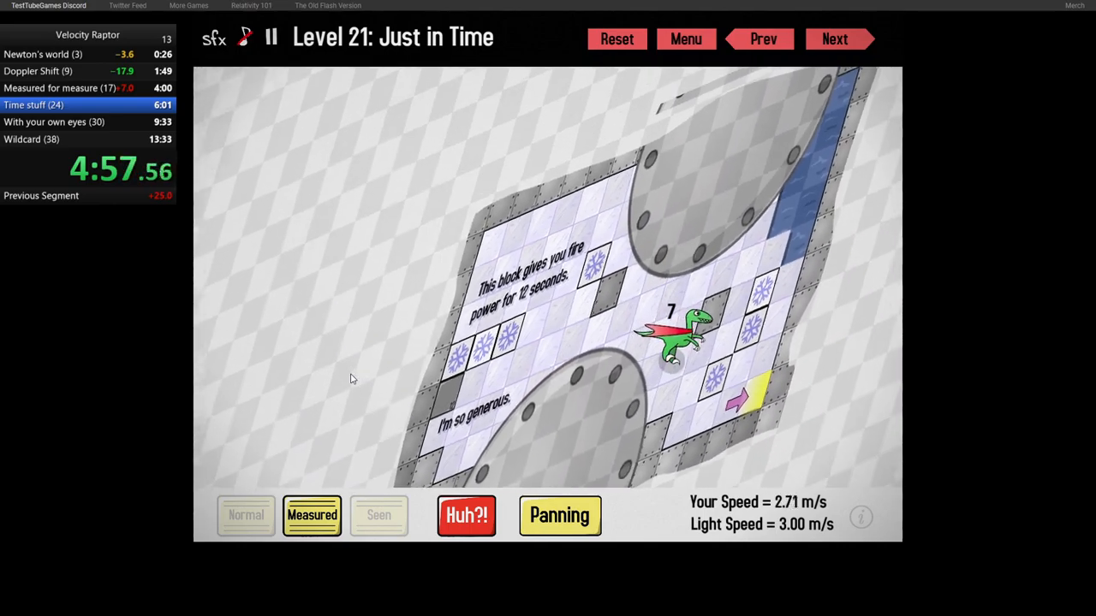
# - Guide the raptor through levels 21, 22 and 23 to reach Level 24
pyautogui.click(834, 38)
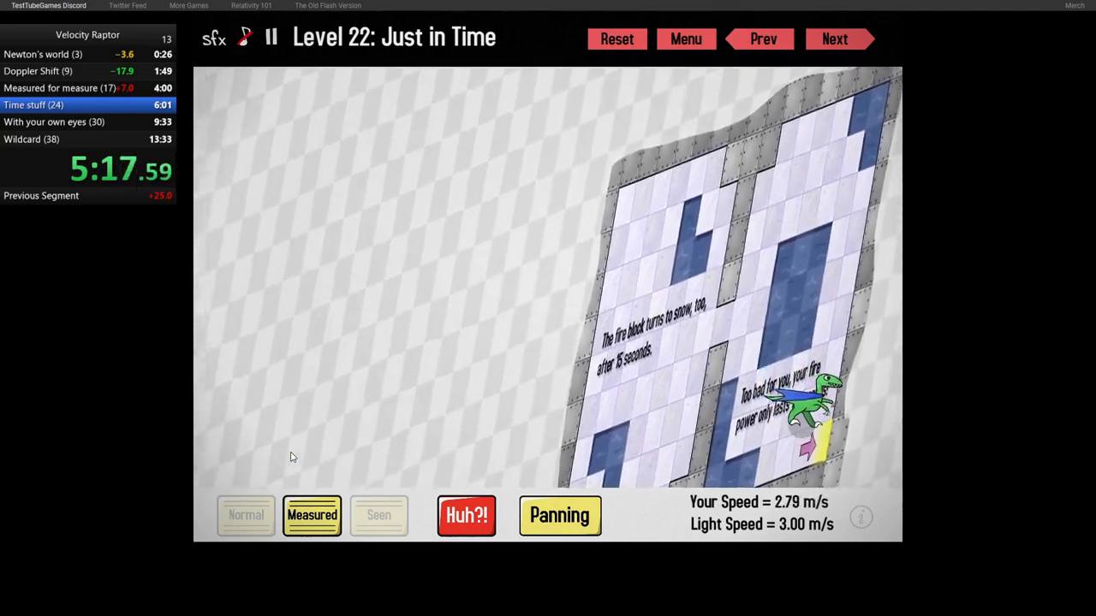
pyautogui.click(834, 38)
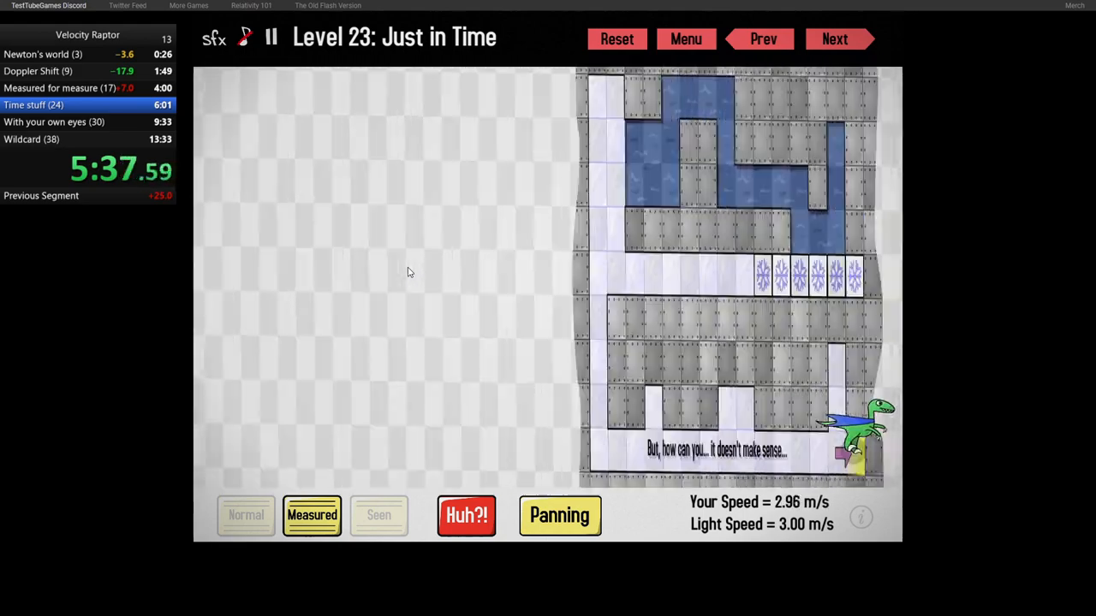
pyautogui.click(834, 38)
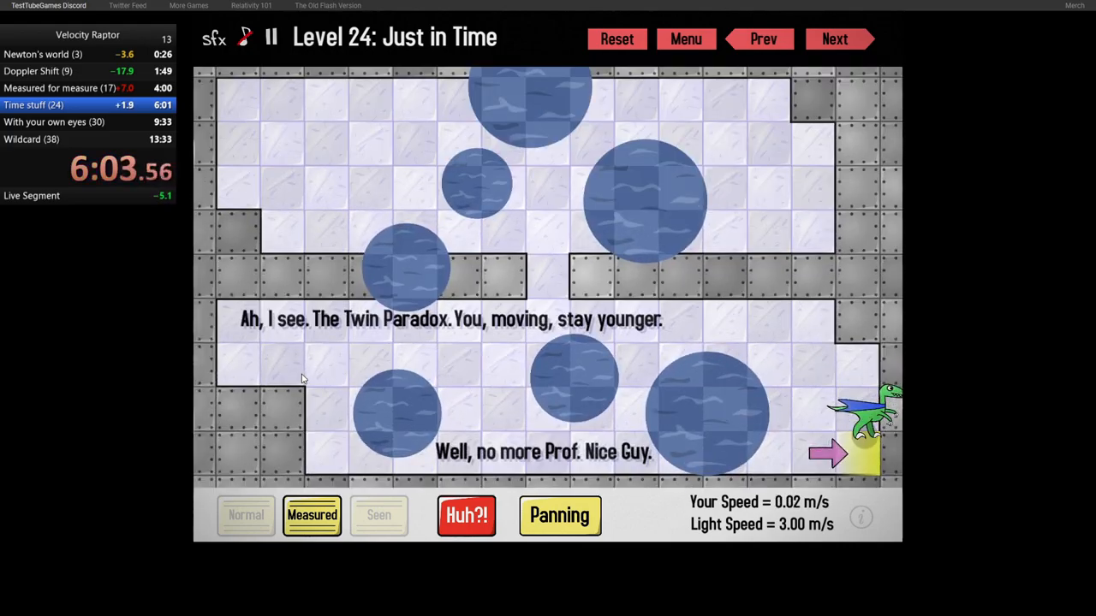
# - Clear levels 24 and 25, ending the Time stuff split and starting Level 26 in Seen mode
pyautogui.click(834, 38)
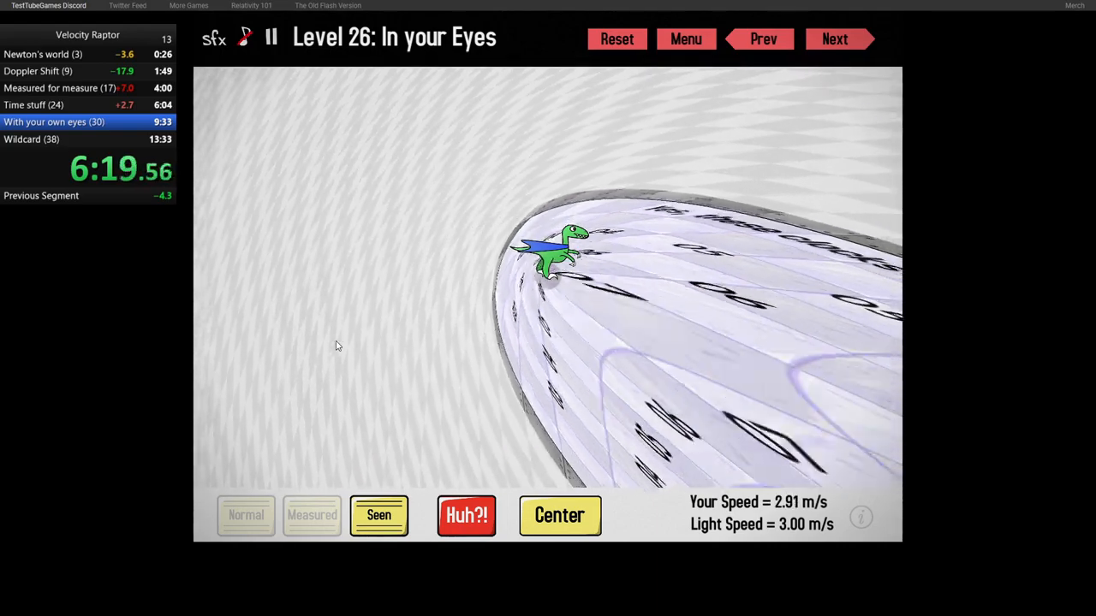
# - Navigate the raptor to level 26's exit arrow, advancing to Level 27 of In your Eyes
pyautogui.click(834, 38)
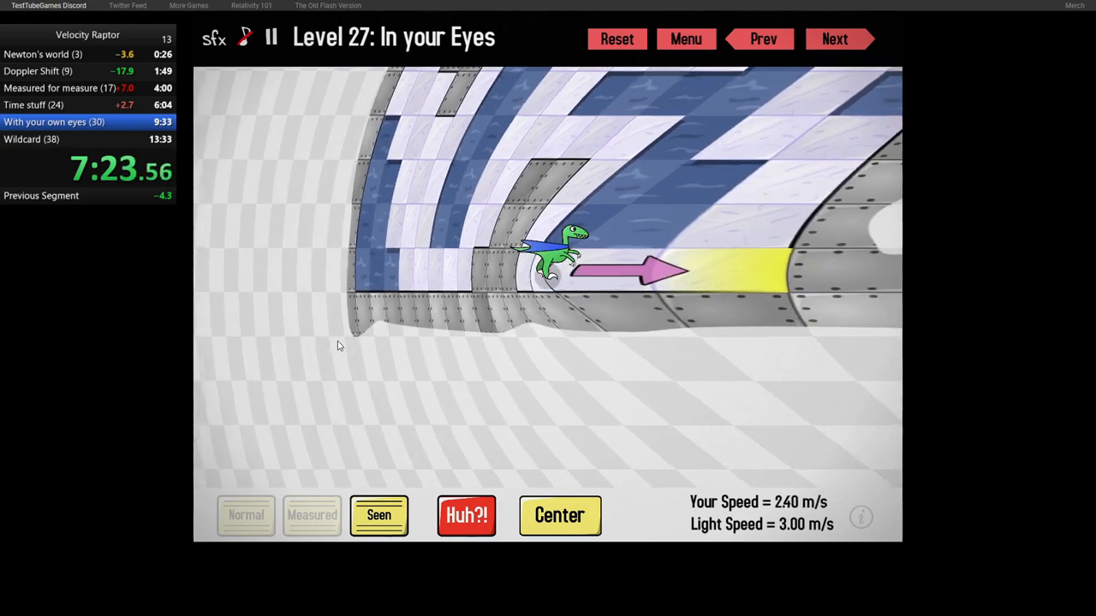
# - Clear levels 27 and 28, then run to the exit arrow in Level 29
pyautogui.click(834, 39)
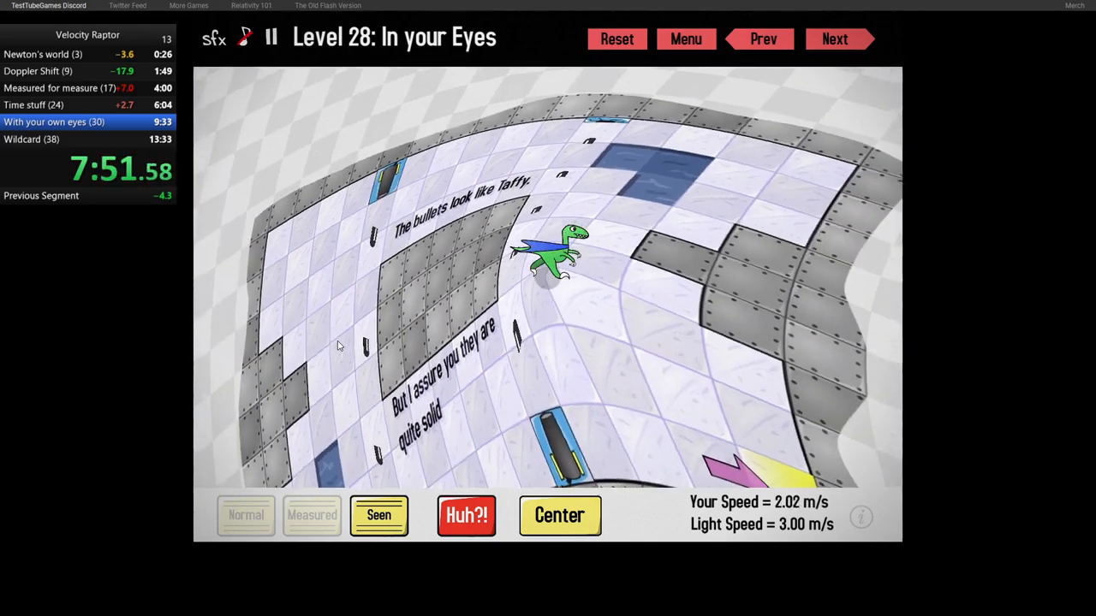
pyautogui.click(834, 39)
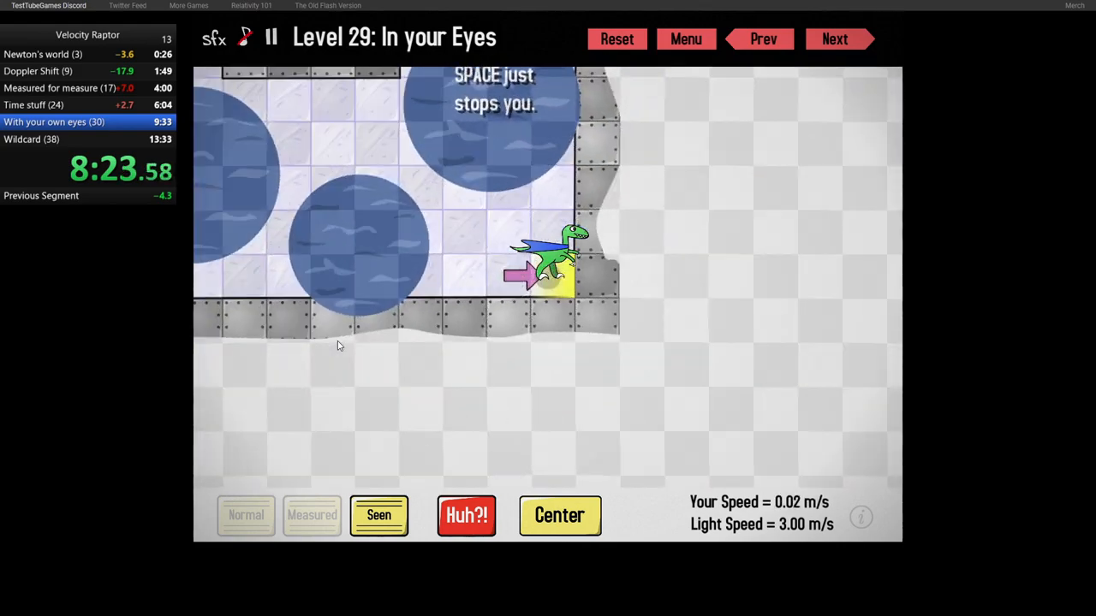
# - Start Level 31 and run the raptor around the key walls to the yellow exit
pyautogui.click(834, 39)
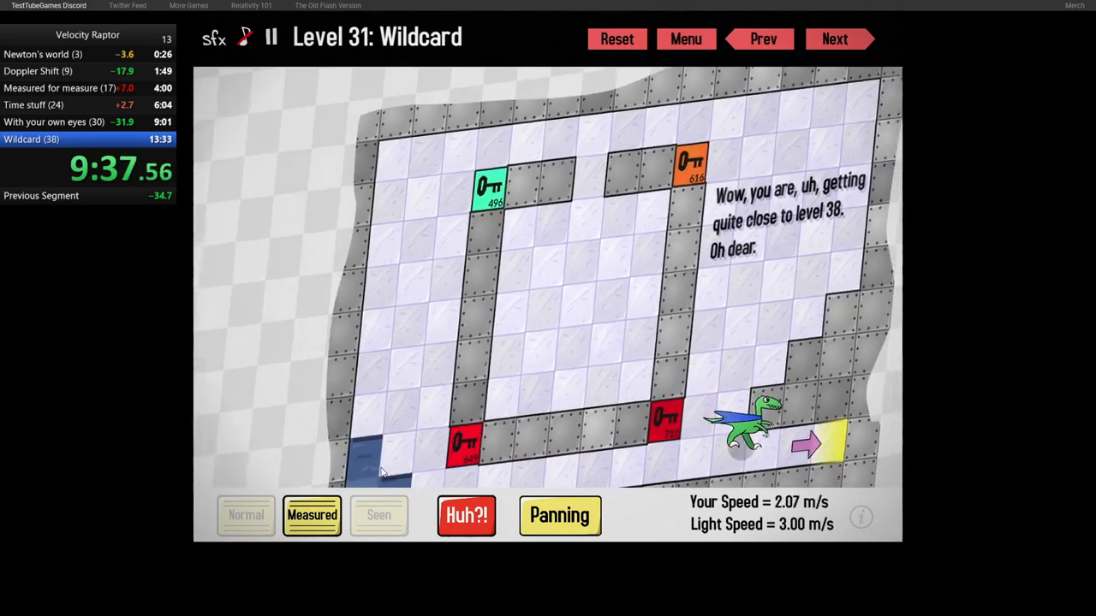
# - Advance to Level 32 and steer the raptor past the water tiles to the exit
pyautogui.click(834, 38)
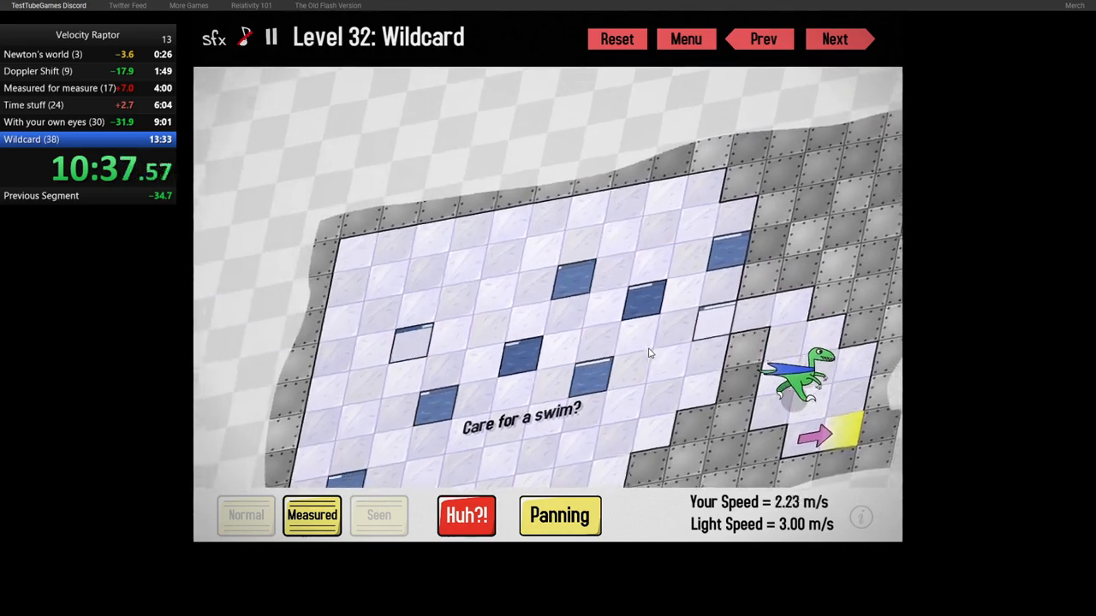
# - Advance to Level 33 and navigate around the snowflake ice blocks to the exit
pyautogui.click(834, 38)
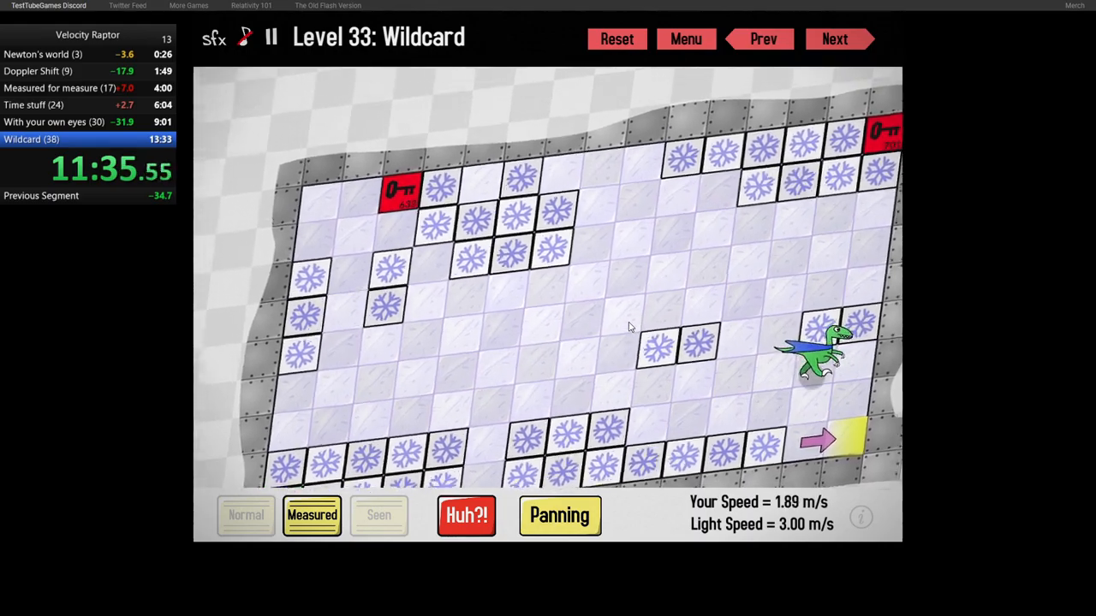
# - Advance to Level 34, dodging cannon shots and water, to reach the exit
pyautogui.click(834, 39)
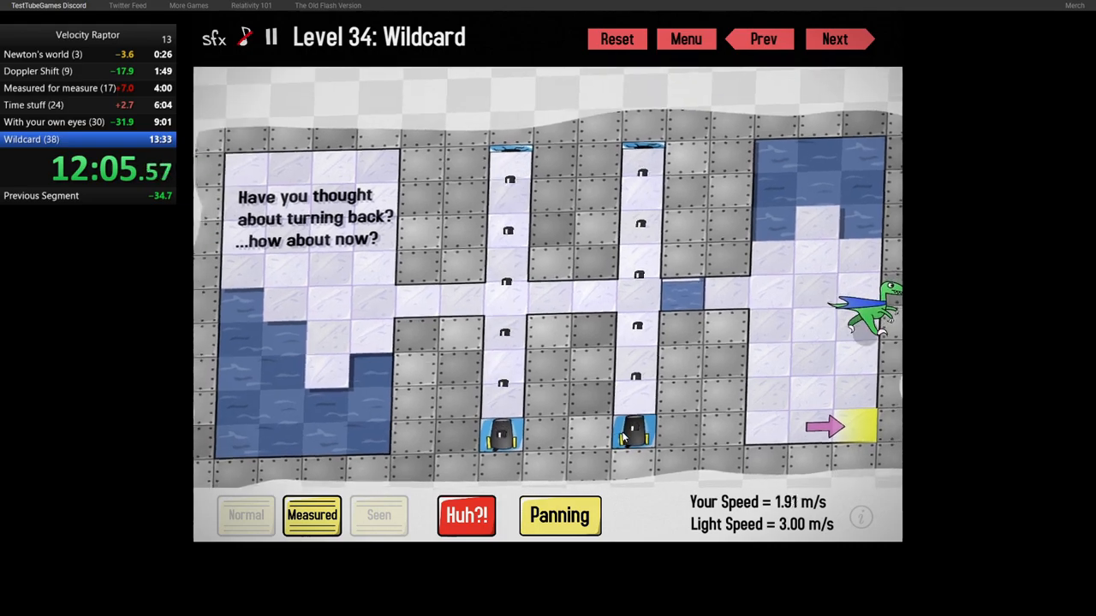
# - Advance to Level 35 and steer through the narrow corridors past the cannon to the exit
pyautogui.click(835, 39)
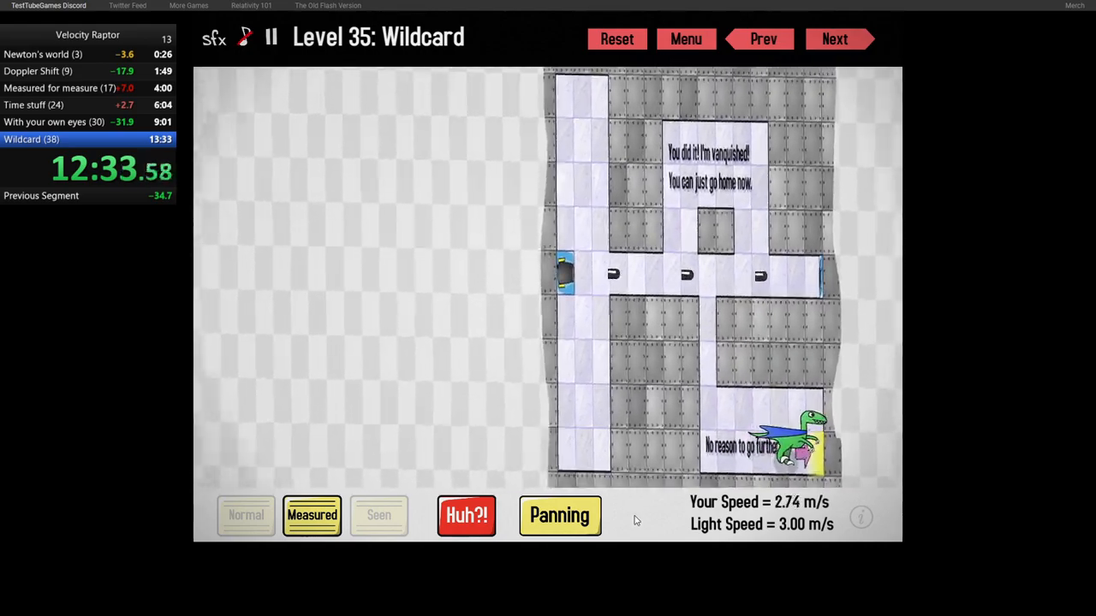
# - Advance to Level 36 and run along the stone bridge to the exit arrow
pyautogui.click(833, 38)
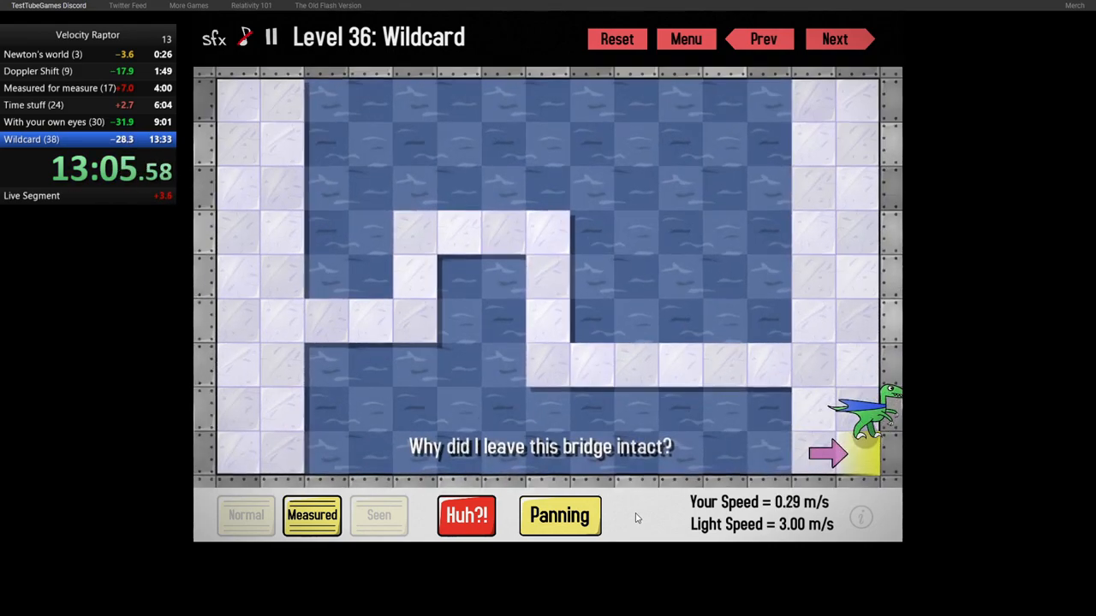
# - Clear Level 36 and return to the Levels (1/2) menu, stopping the timer at 13:22.85
pyautogui.click(834, 39)
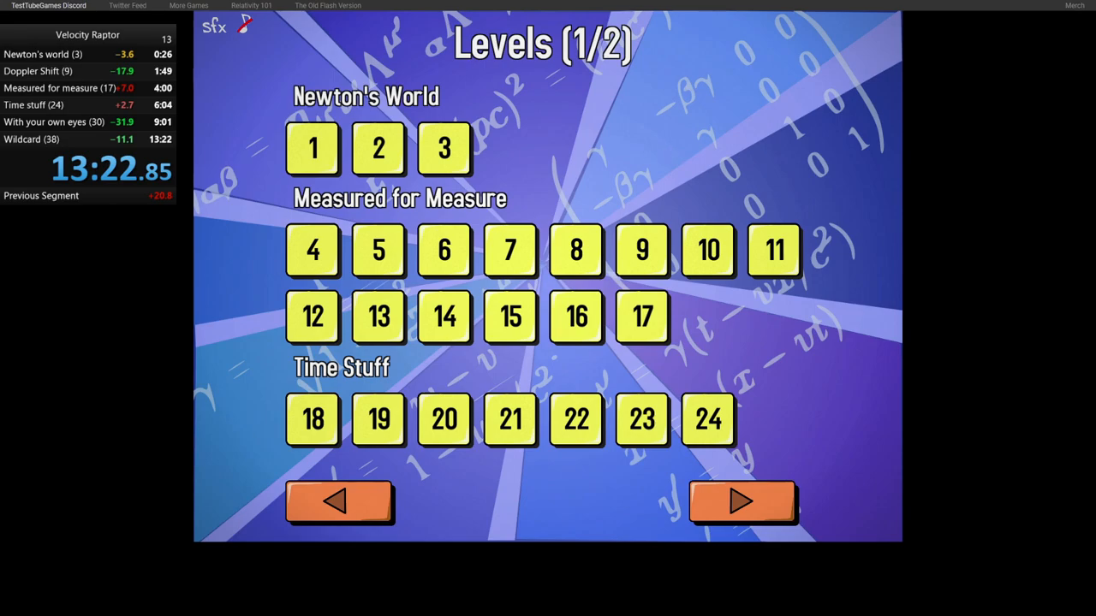
pyautogui.moveTo(768, 111)
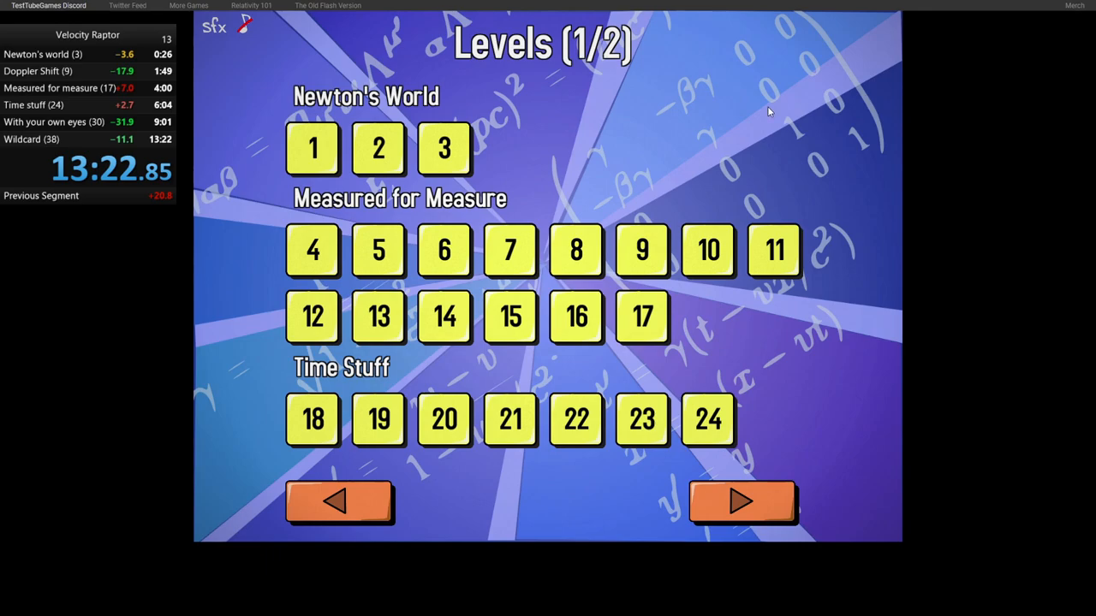
pyautogui.moveTo(640, 114)
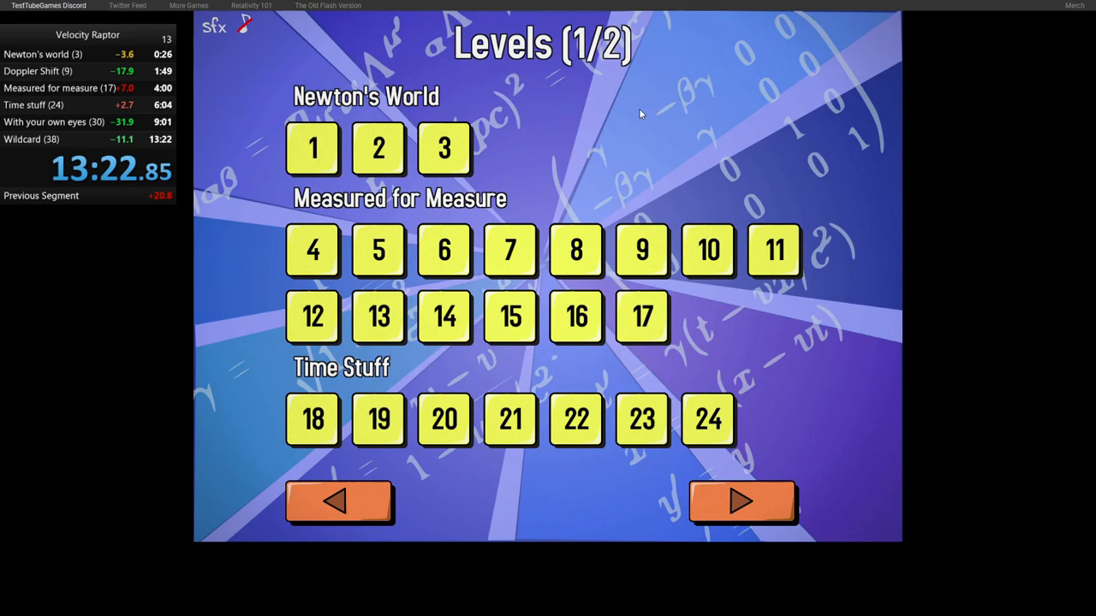
pyautogui.moveTo(657, 99)
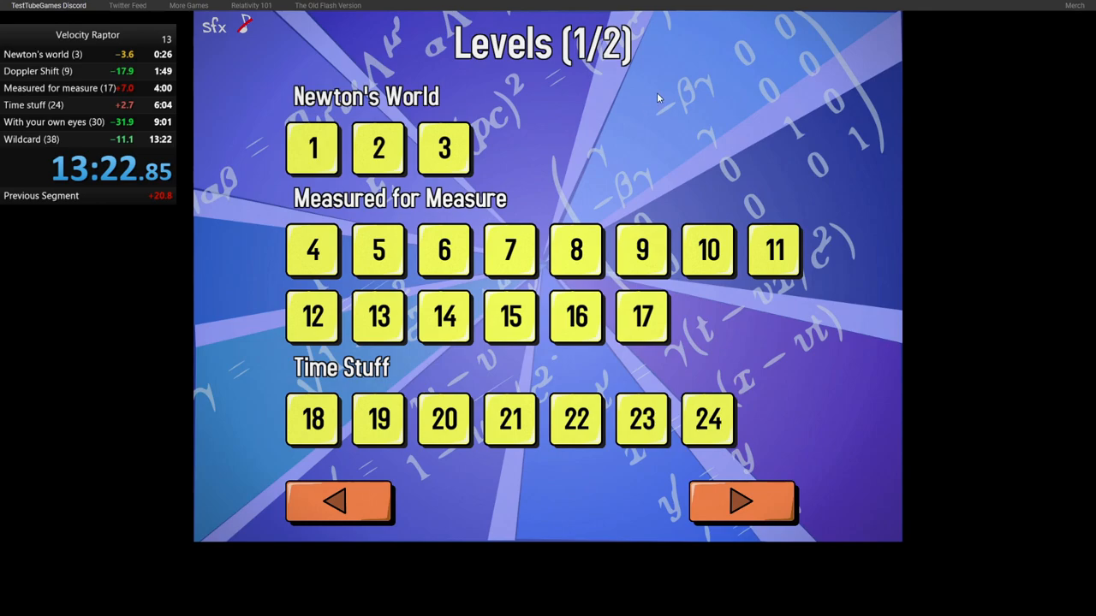